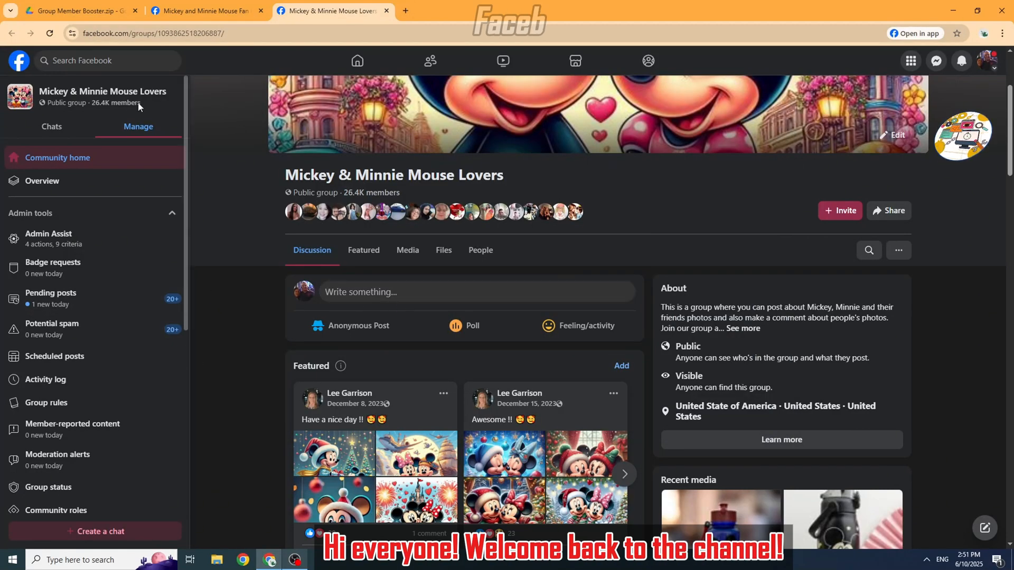
Scroll through the Facebook group's member insights before moving to the zip download page
scroll("down", 3)
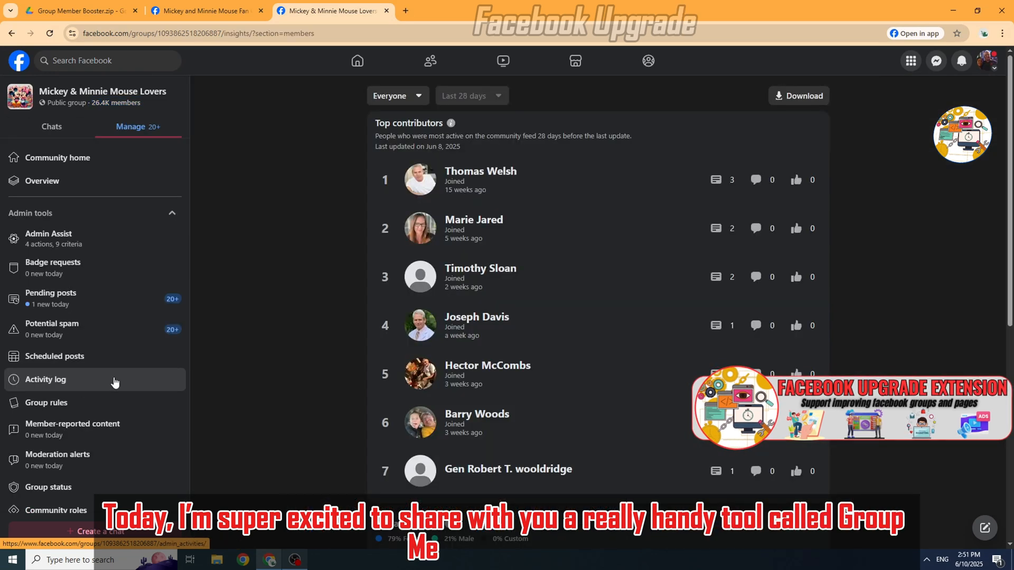
scroll("down", 3)
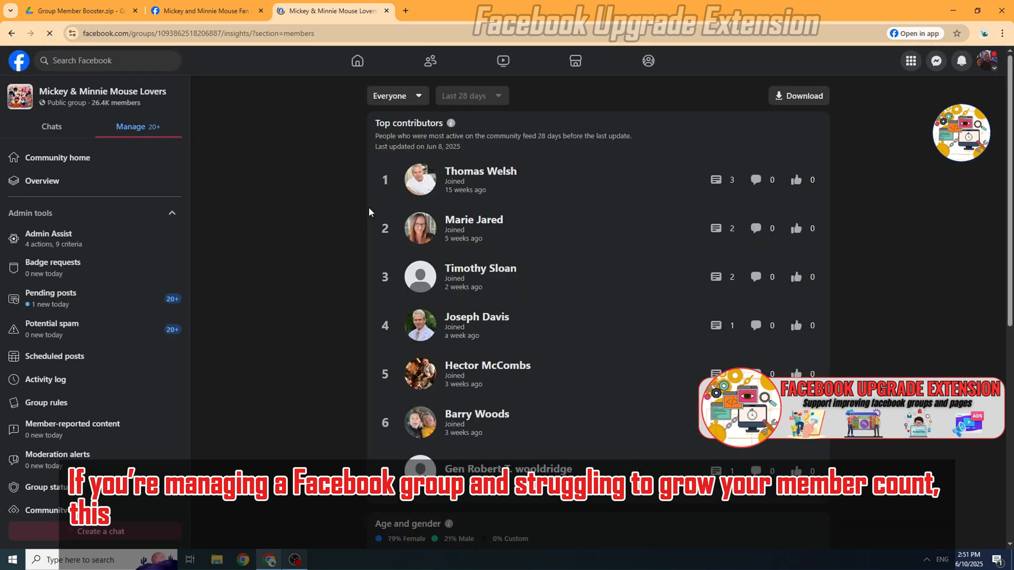
scroll("down", 3)
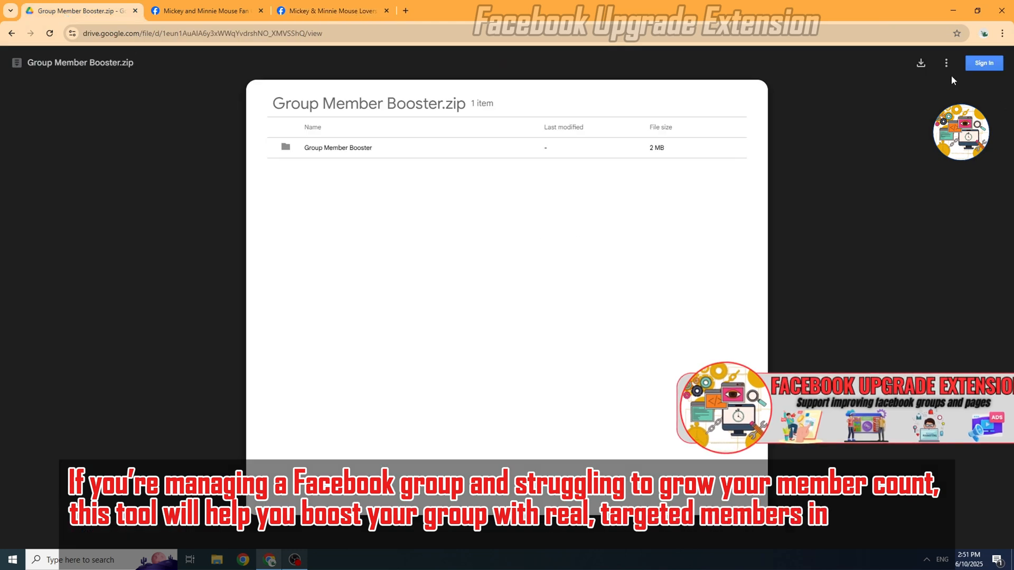
Download Group Member Booster.zip and extract it in the Downloads folder
left_click(919, 63)
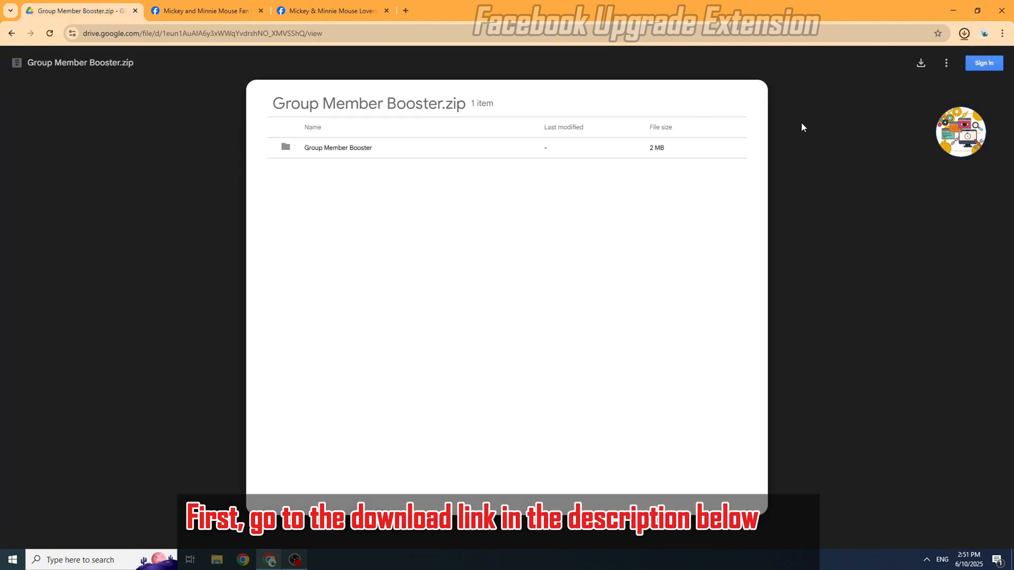
left_click(963, 33)
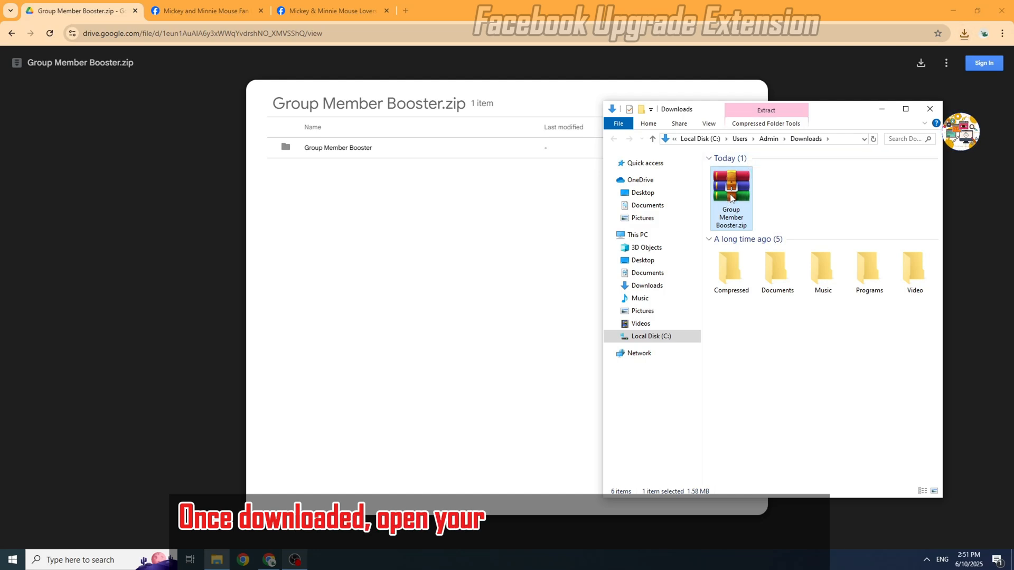
right_click(731, 188)
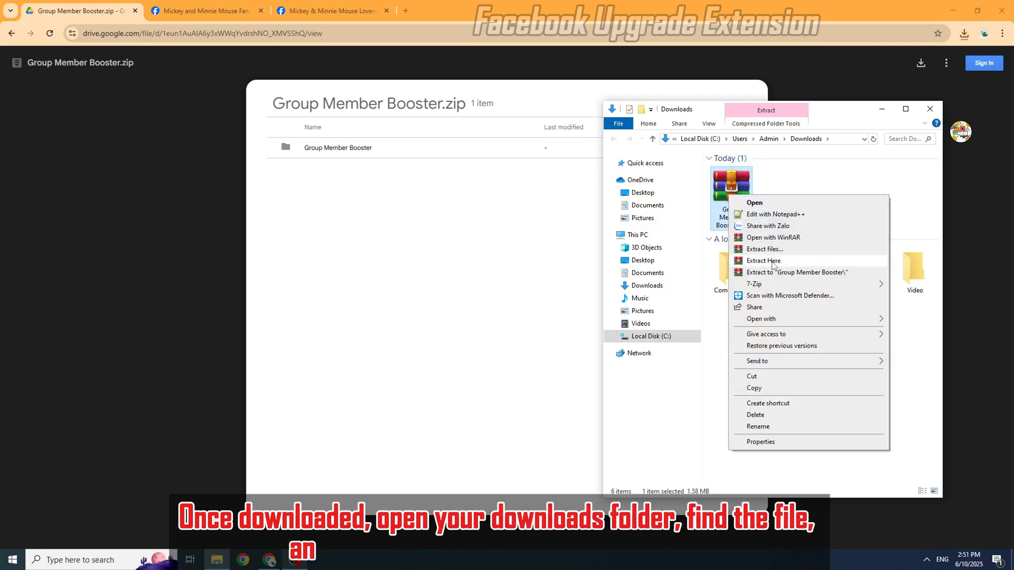
left_click(763, 260)
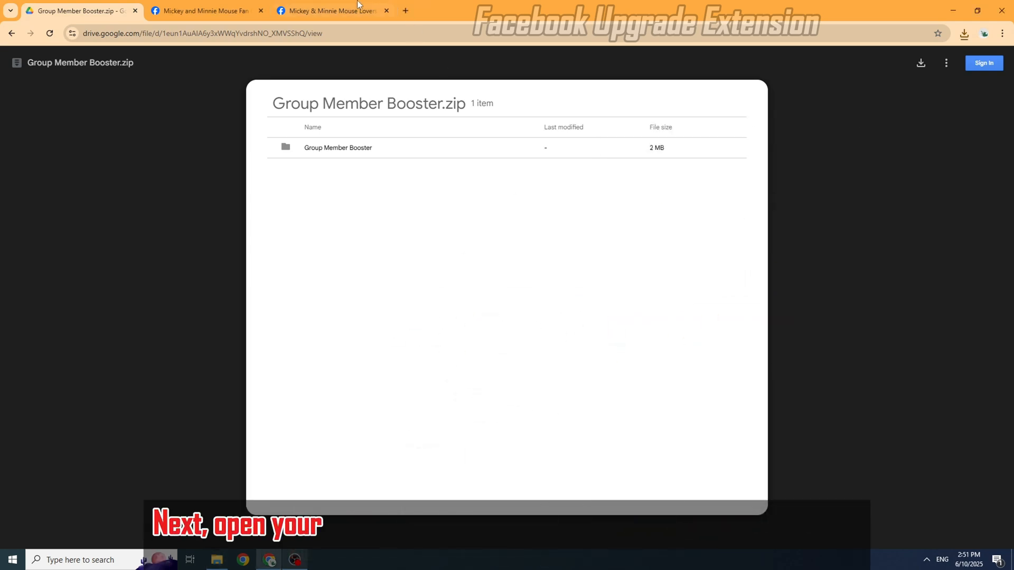
Open Manage Extensions, enable Developer mode, and remove the old Group Member Booster
left_click(1001, 33)
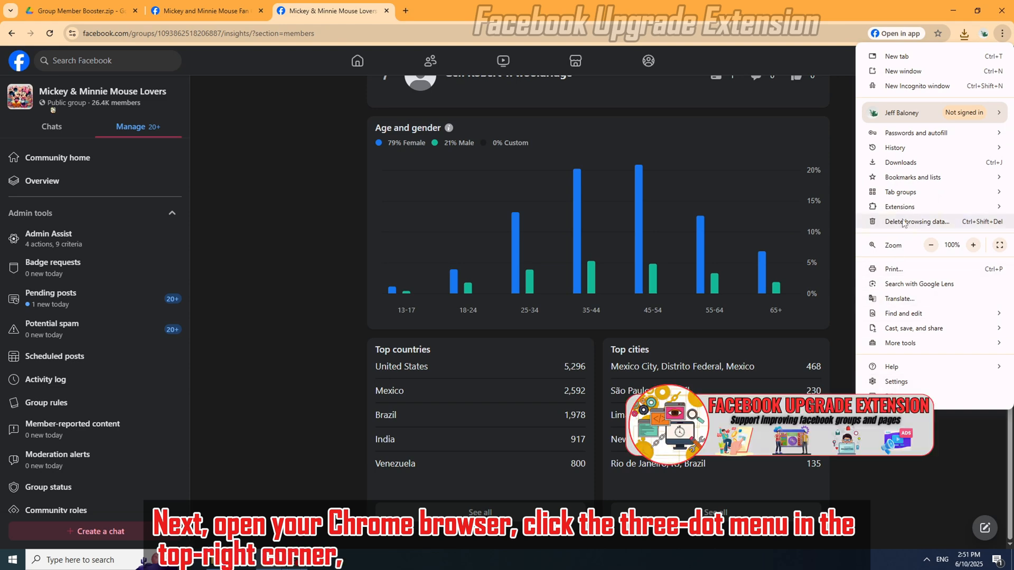
left_click(900, 207)
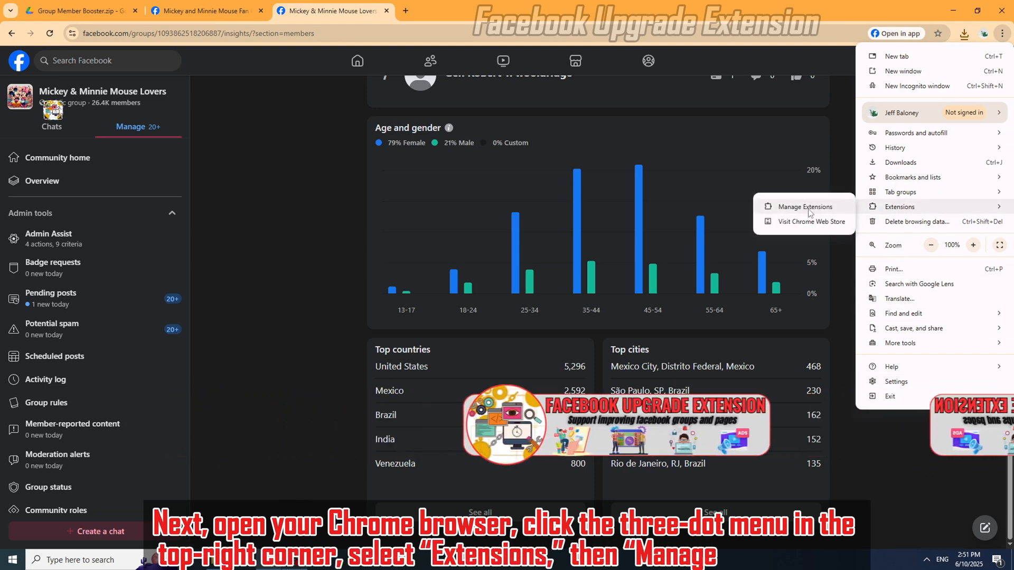
left_click(805, 207)
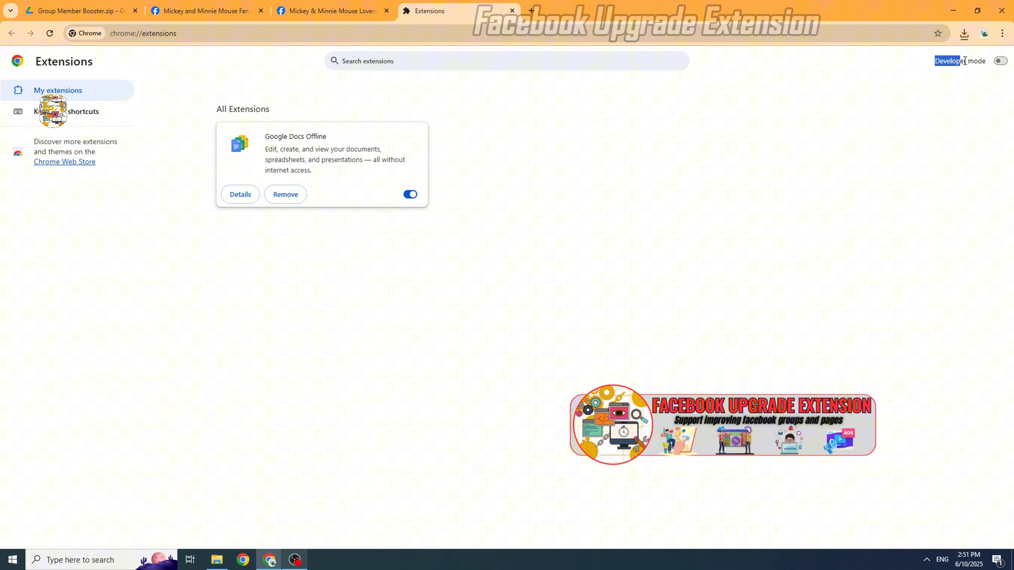
left_click(999, 61)
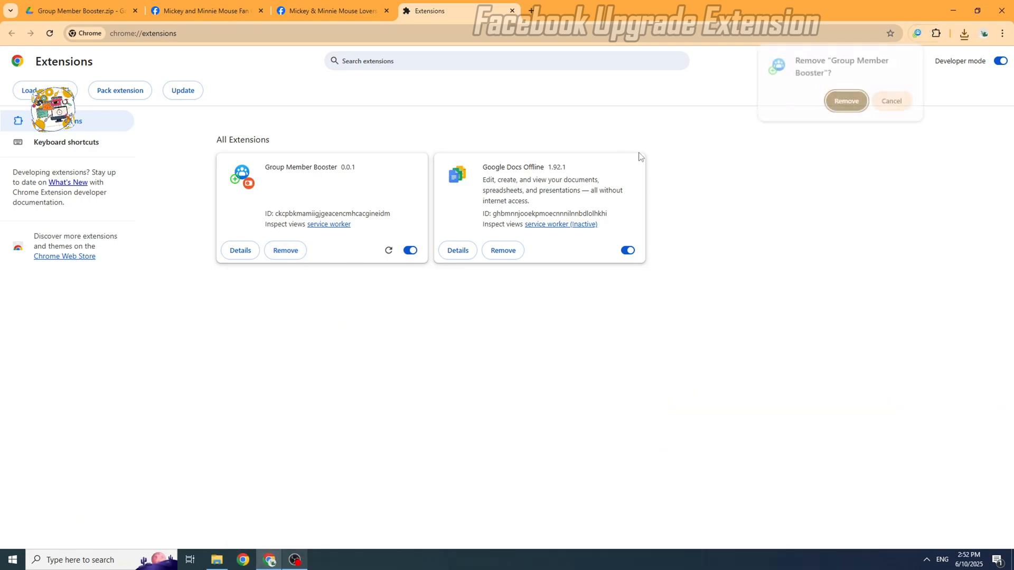
left_click(846, 101)
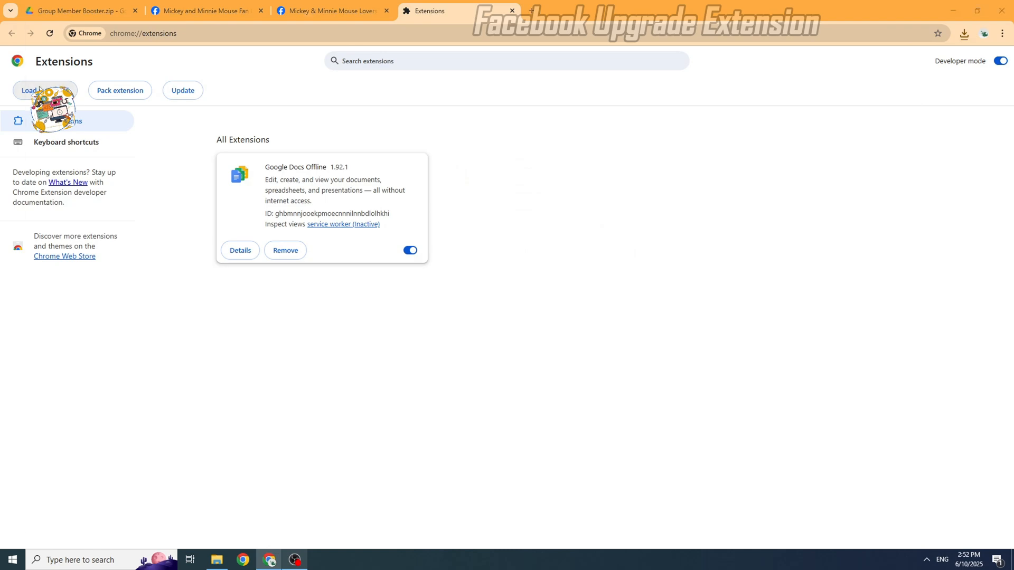
Load the unpacked Group Member Booster folder, pin it, and launch it from the toolbar
left_click(44, 89)
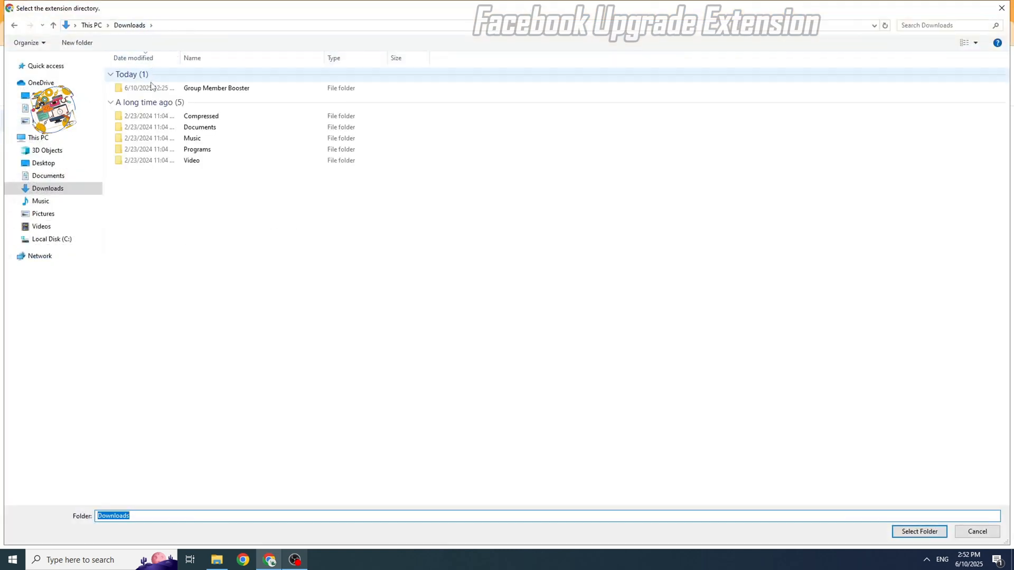
left_click(918, 531)
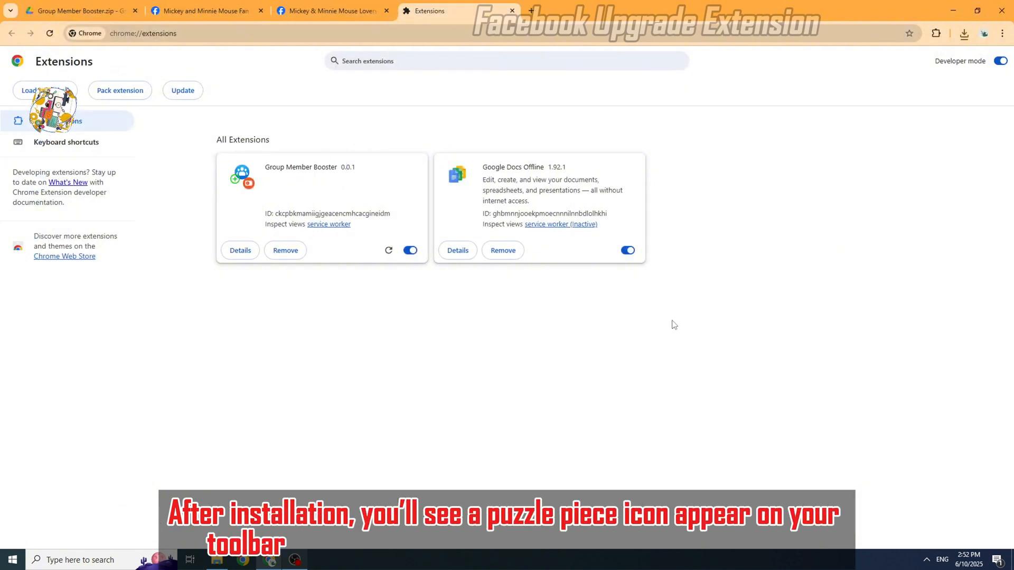
left_click(935, 33)
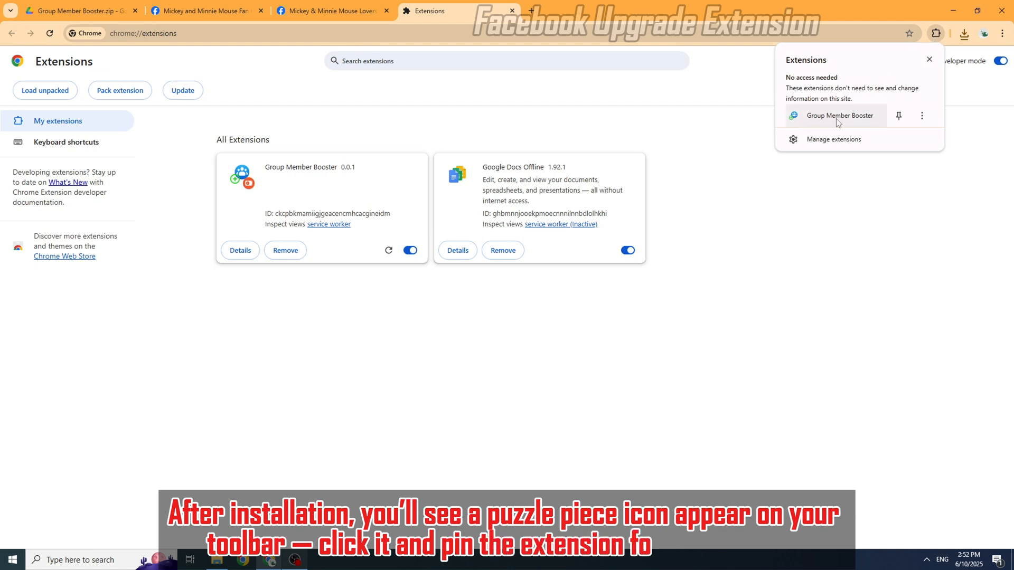
left_click(899, 115)
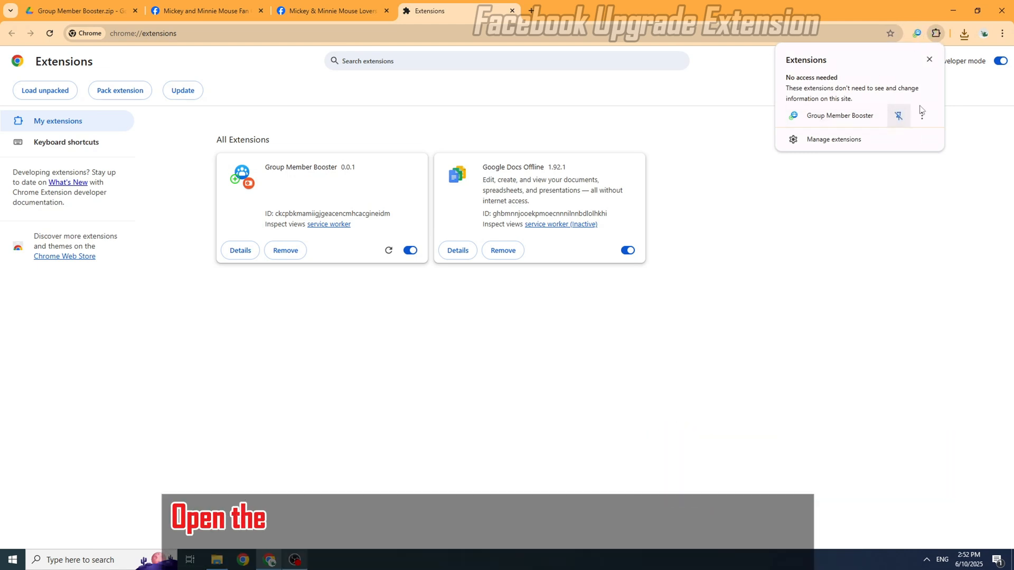
left_click(839, 115)
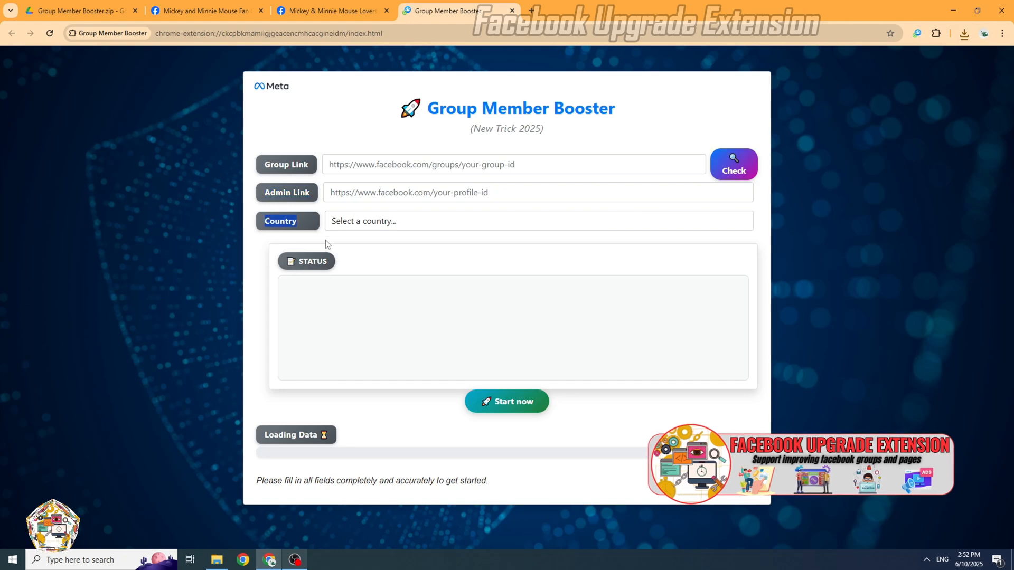
left_click(207, 11)
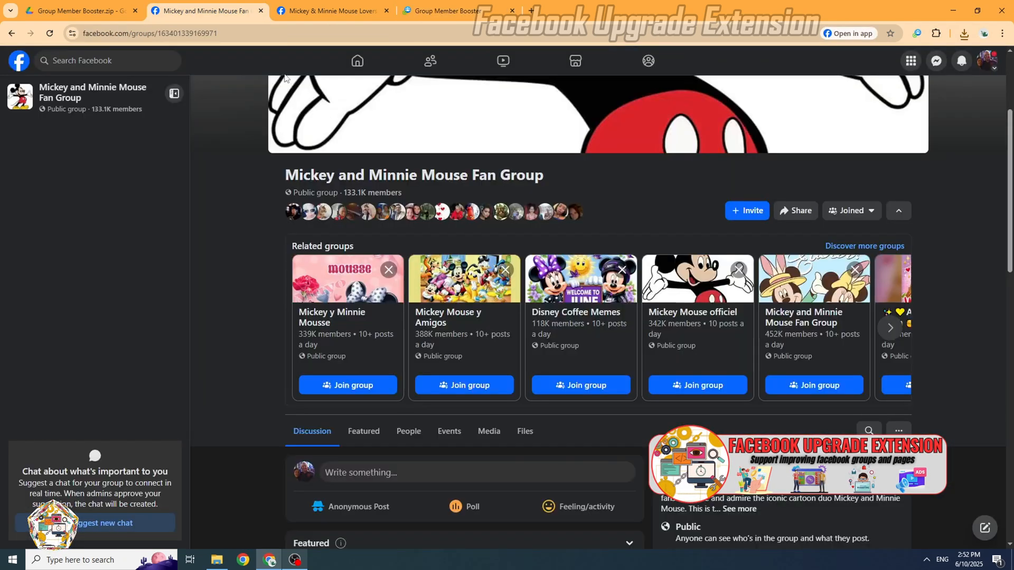
left_click(149, 33)
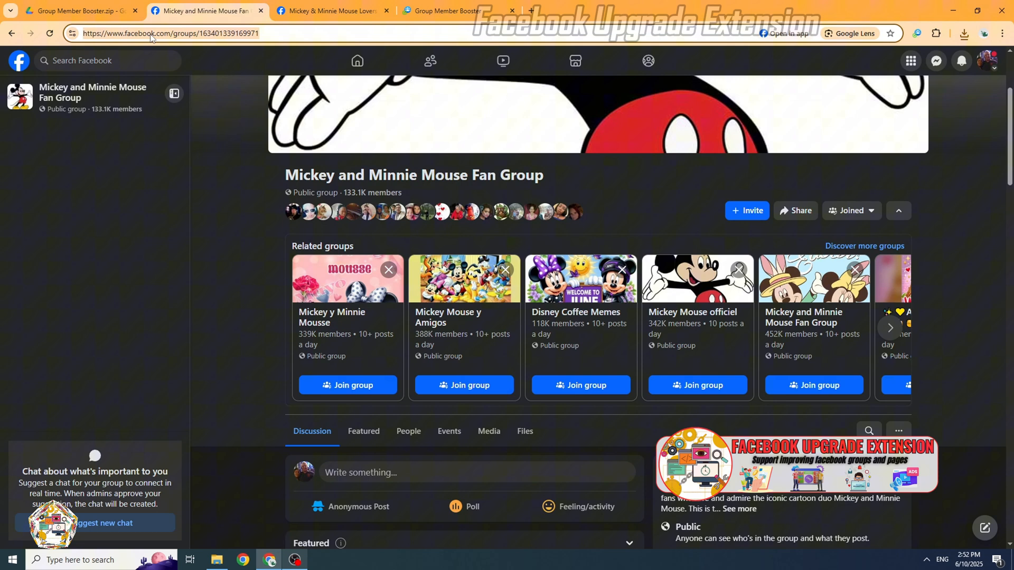
left_click(446, 11)
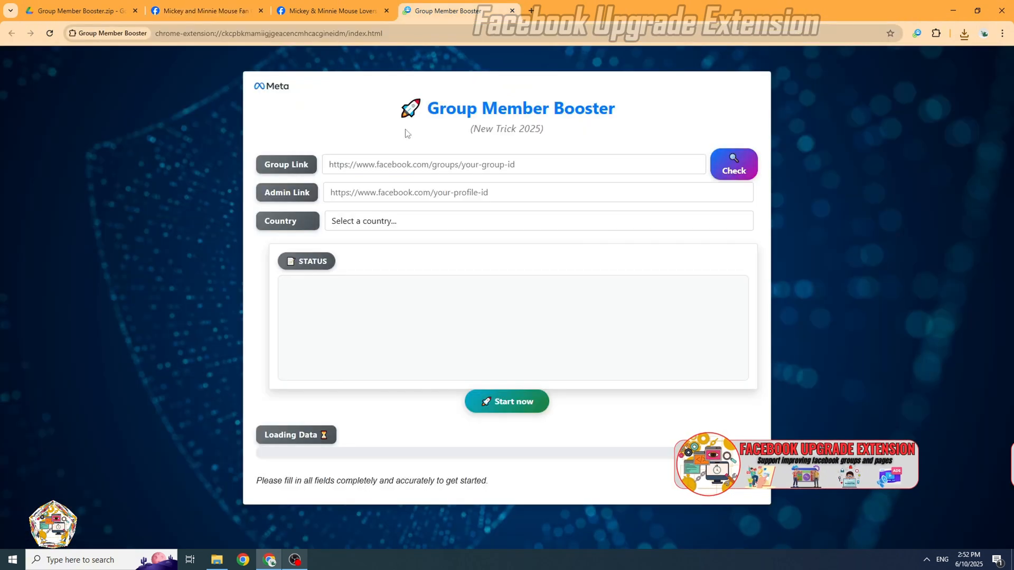
type("https://www.facebook.com/groups/163401339169971")
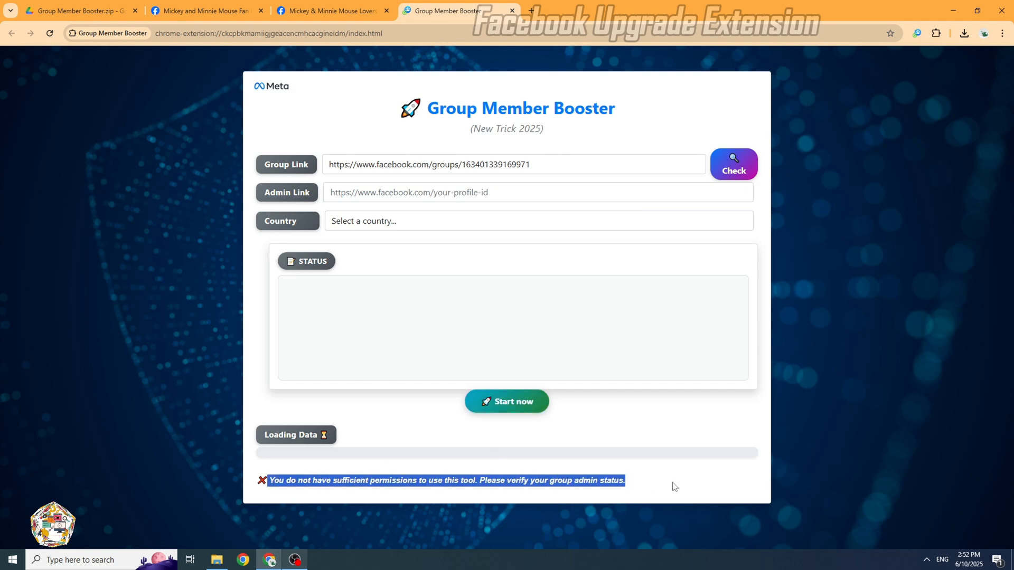
left_click(332, 10)
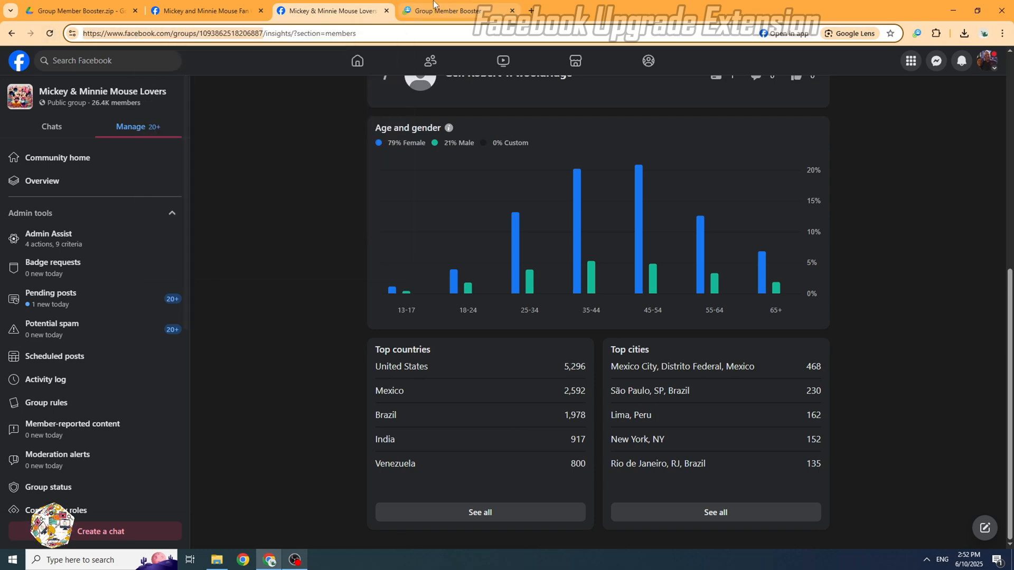
Return to Booster with the Lovers group link accepted and select the Admin Link field
left_click(443, 10)
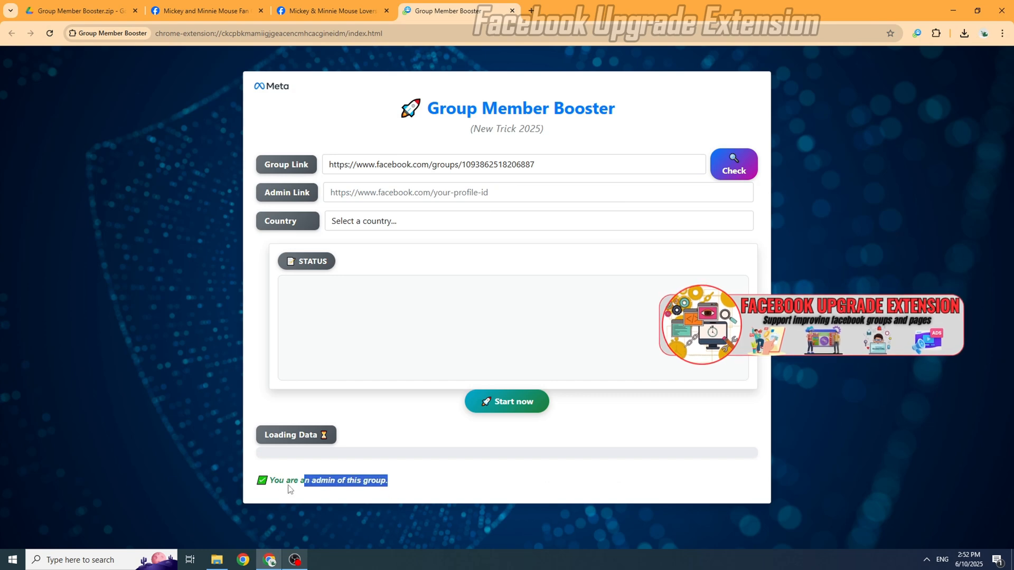
left_click(537, 192)
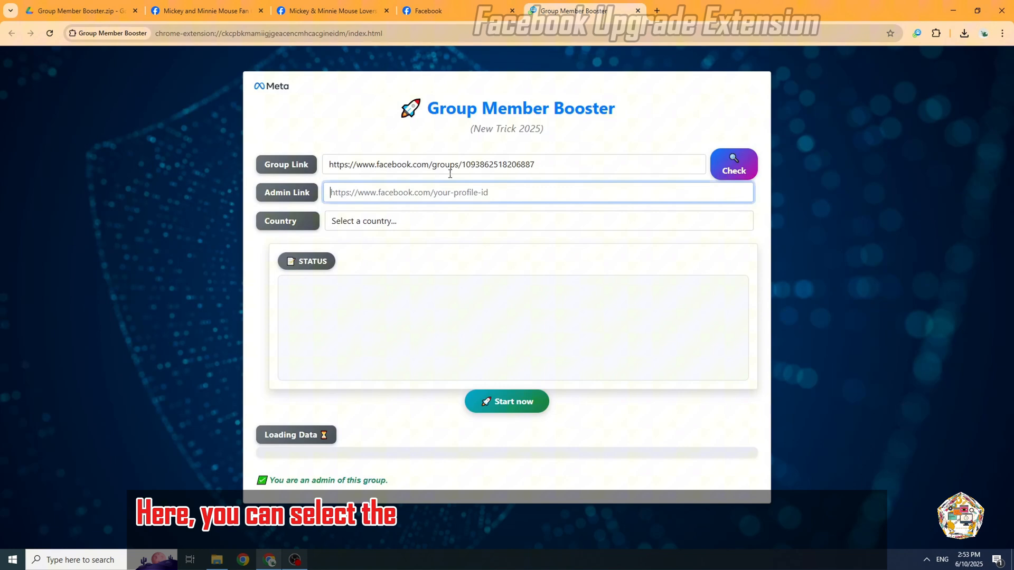
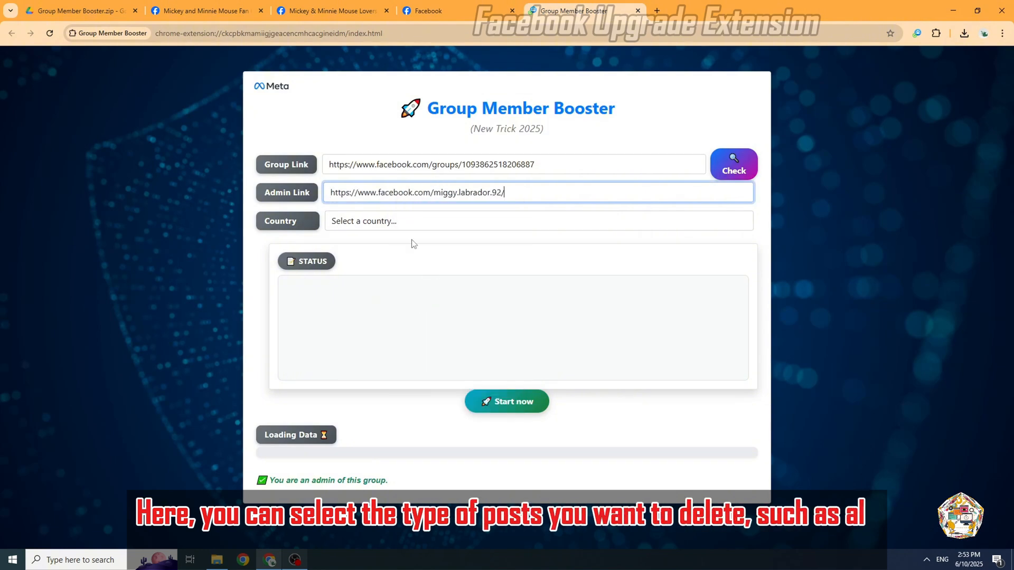
left_click(537, 221)
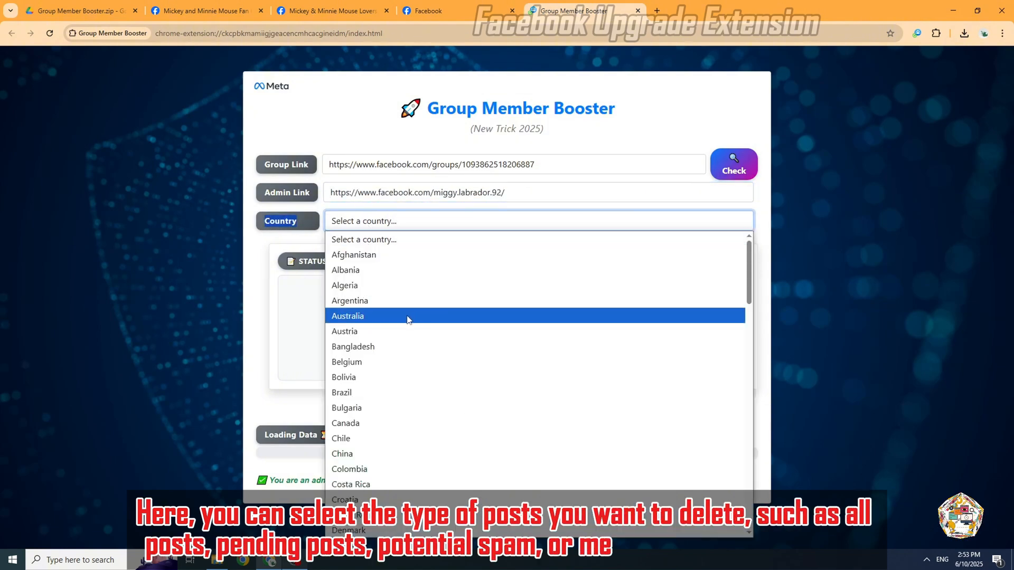
scroll("down", 3)
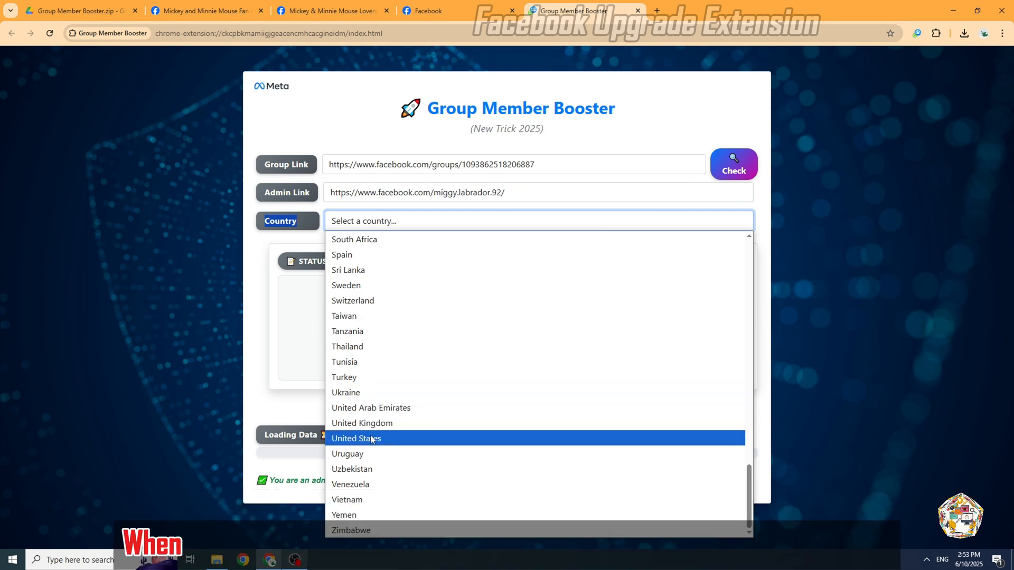
left_click(357, 438)
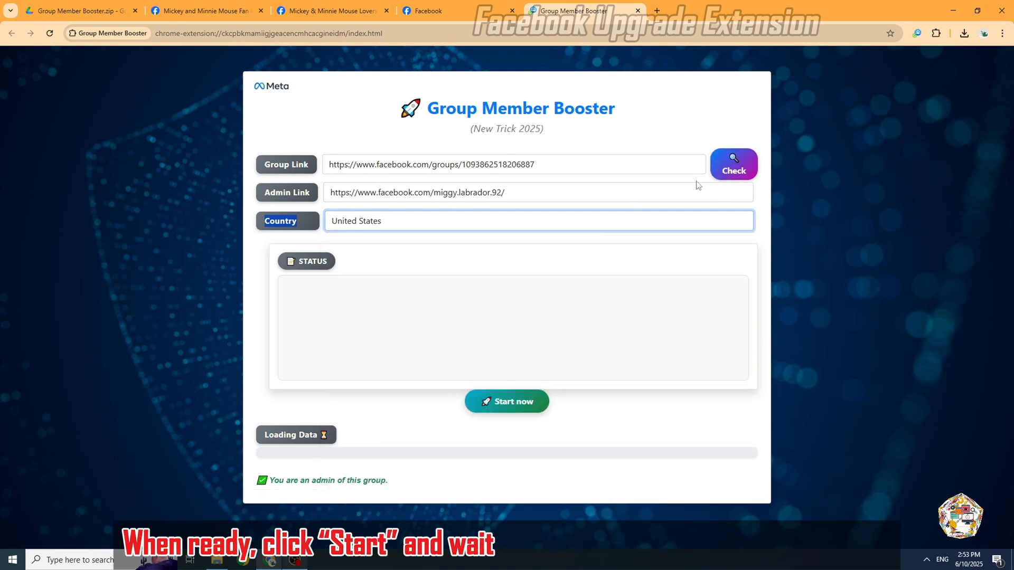
left_click(507, 401)
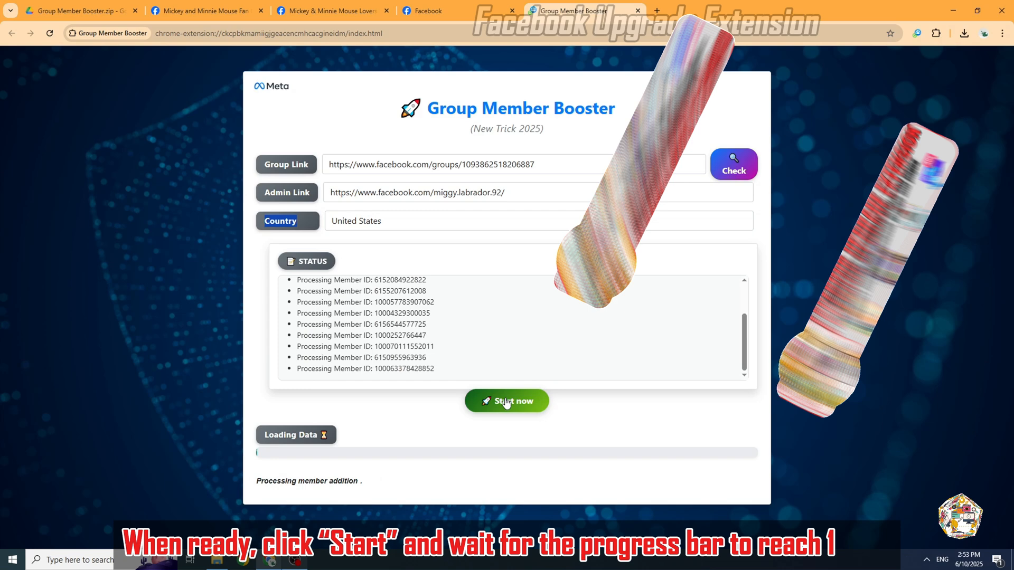
left_click(507, 401)
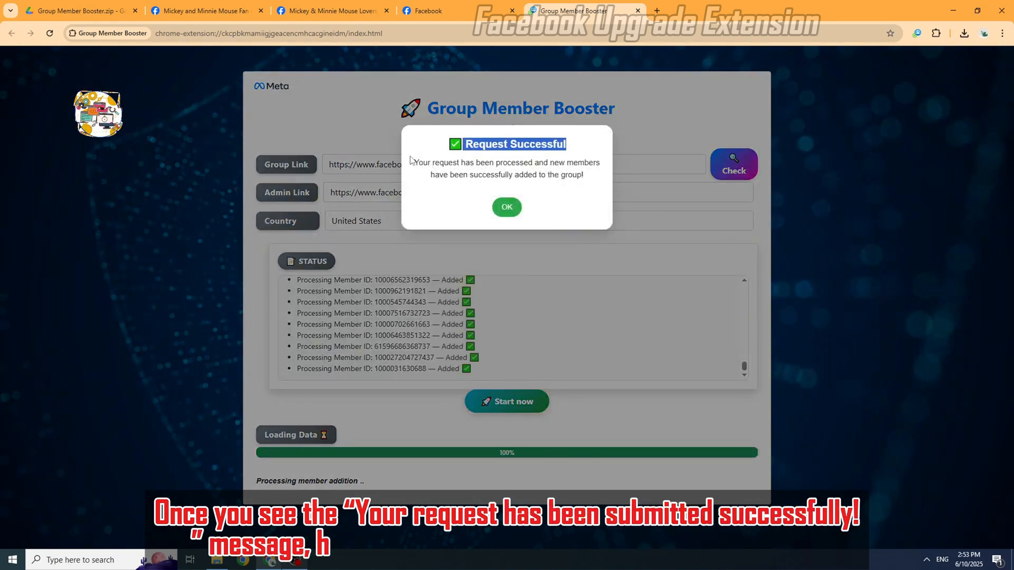
Dismiss the Request Successful popup and return to the Mickey & Minnie Mouse Lovers tab
left_click(506, 207)
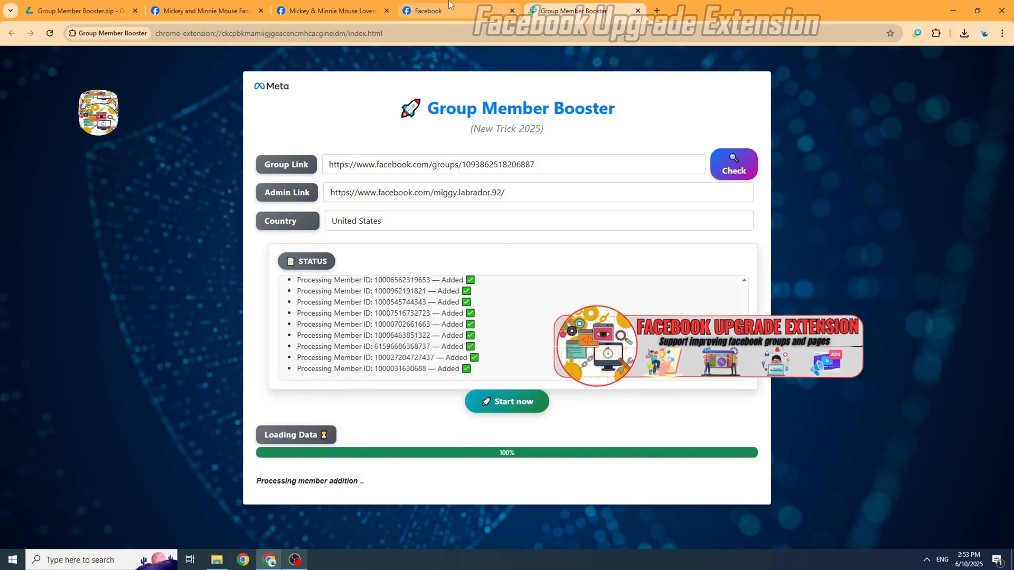
left_click(332, 10)
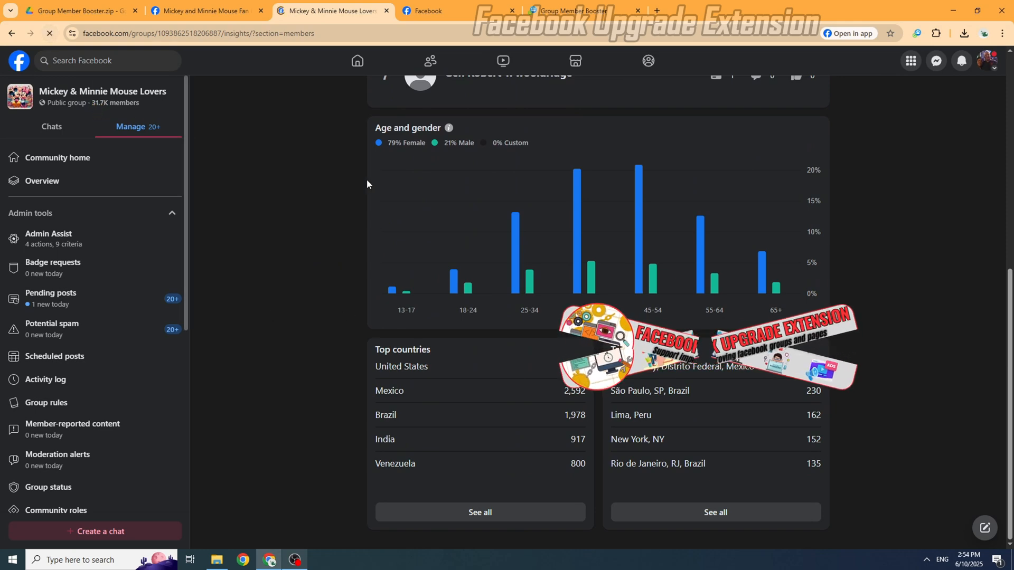
Scroll the Lovers group insights to check 31.7K members and United States at 10,596
scroll("up", 3)
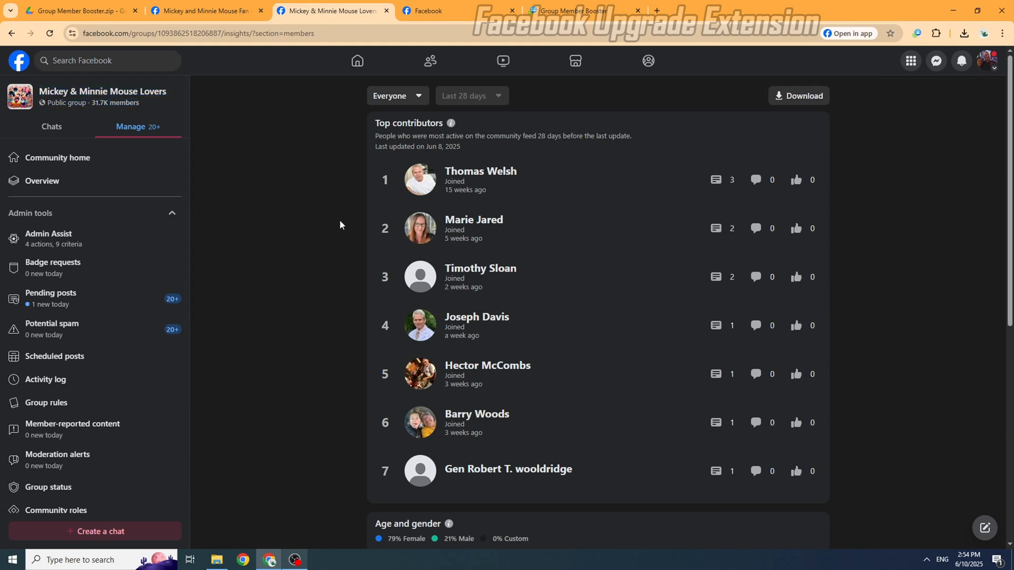
scroll("down", 3)
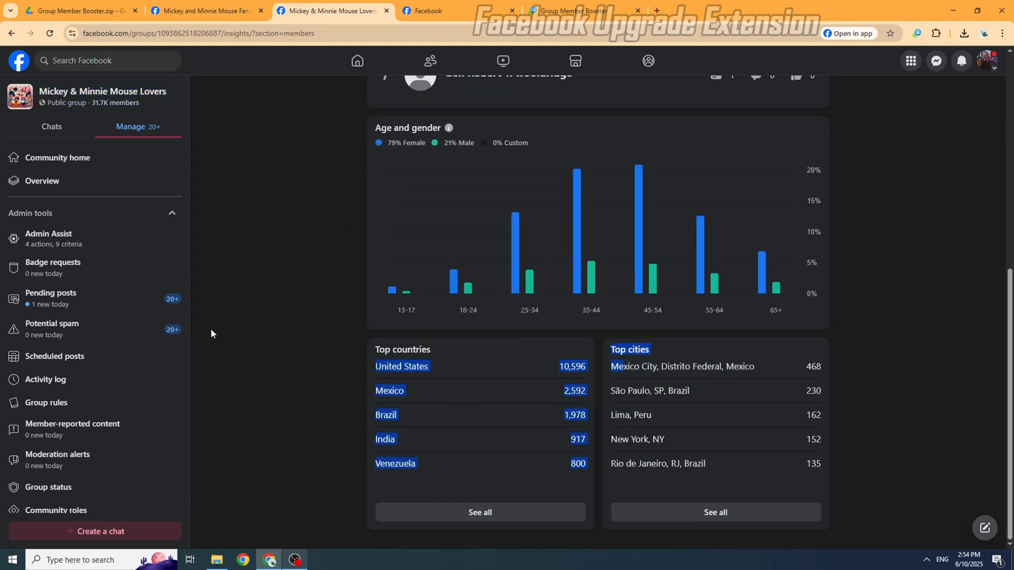